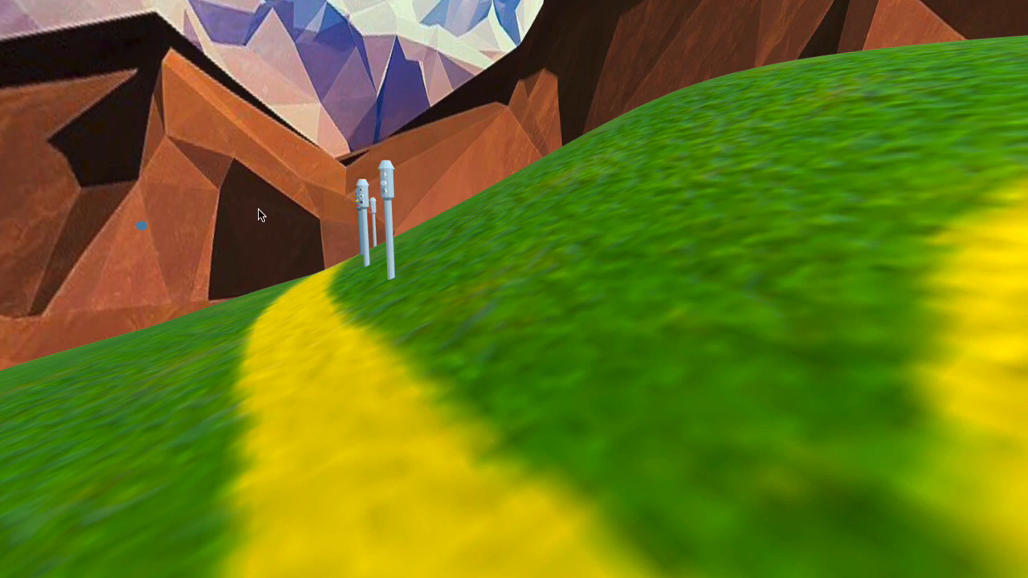
{"action": "mouse_move", "coordinate": [270, 212]}
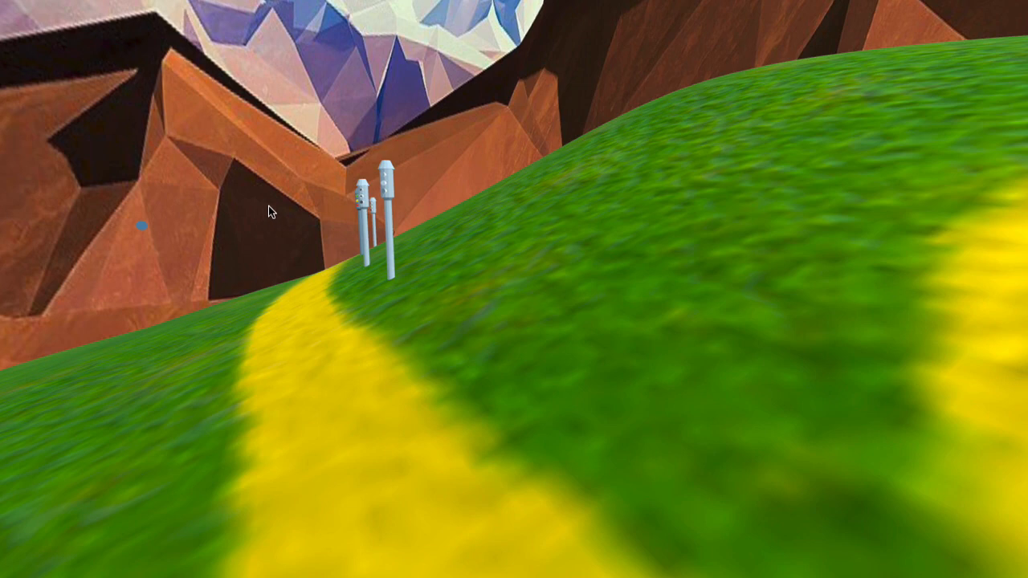
{"action": "mouse_move", "coordinate": [279, 215]}
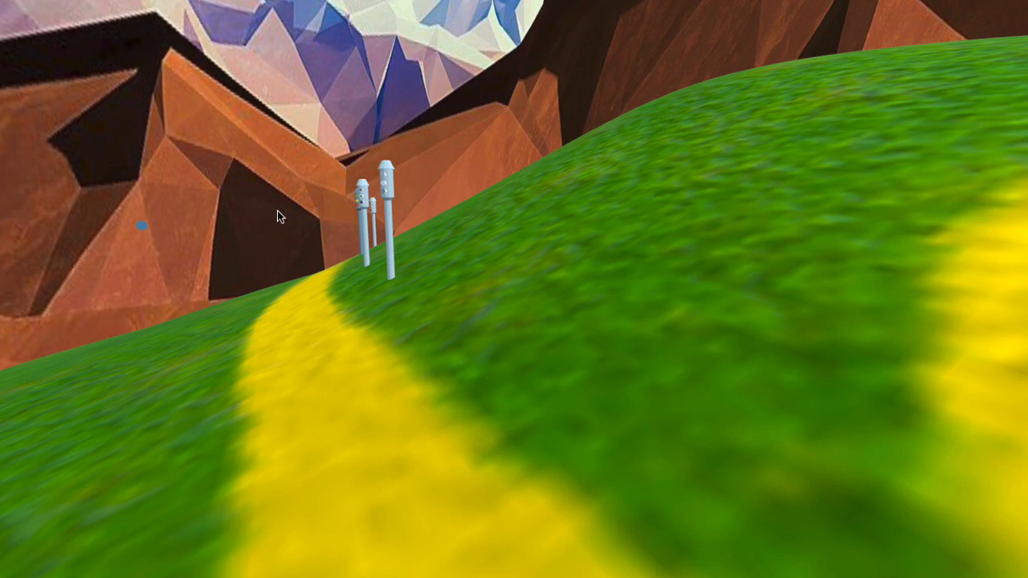